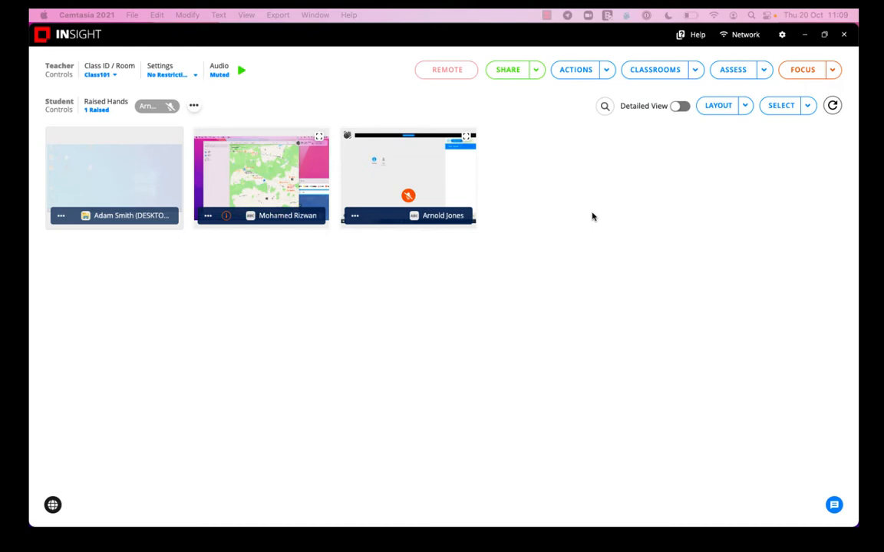
mouse_move(763, 71)
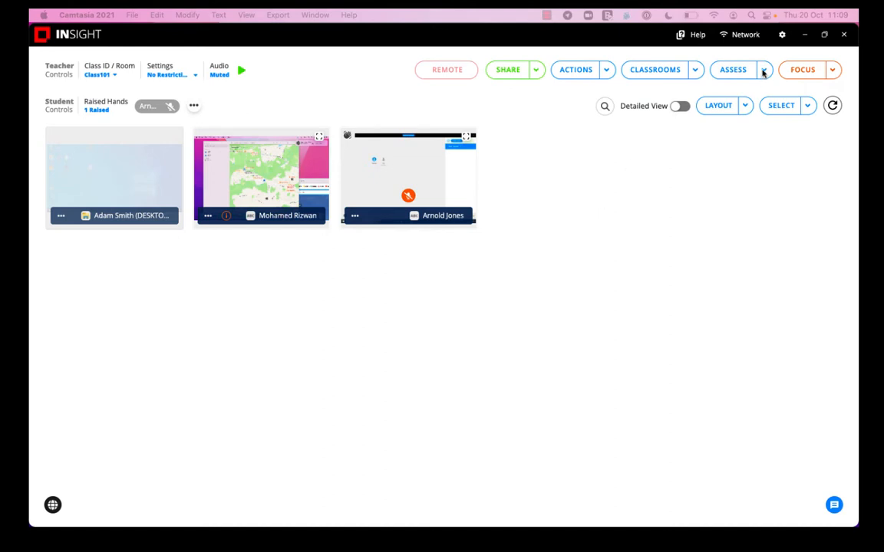
- Open the ASSESS dropdown in the teacher toolbar
click(763, 70)
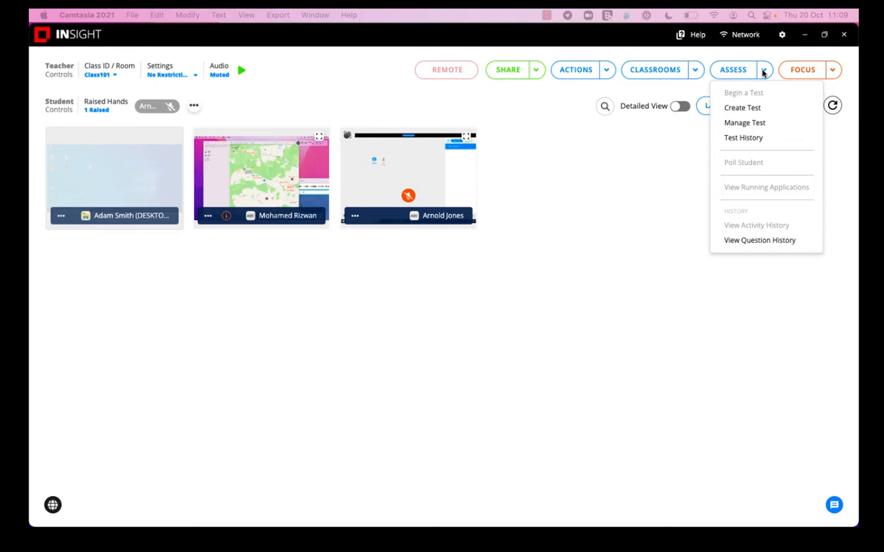
- Create a new test named 'FIFA World Cup'
click(742, 107)
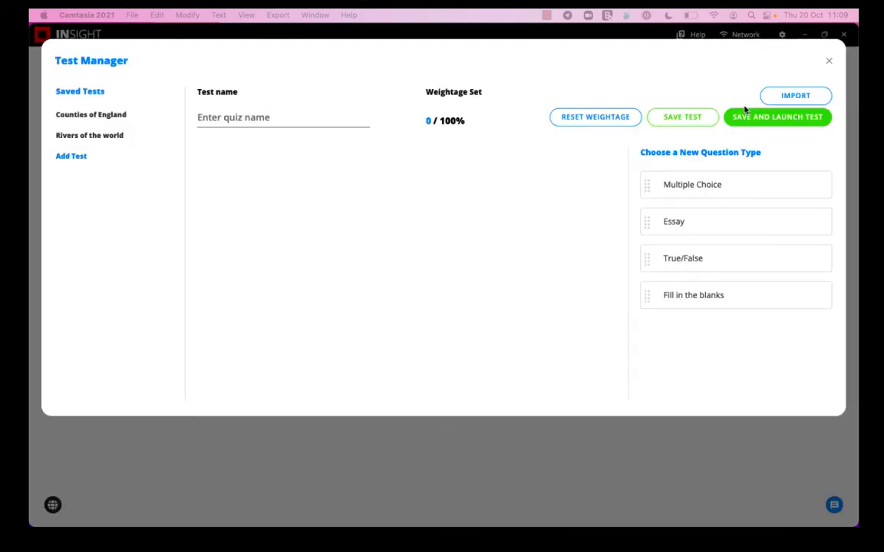
mouse_move(231, 138)
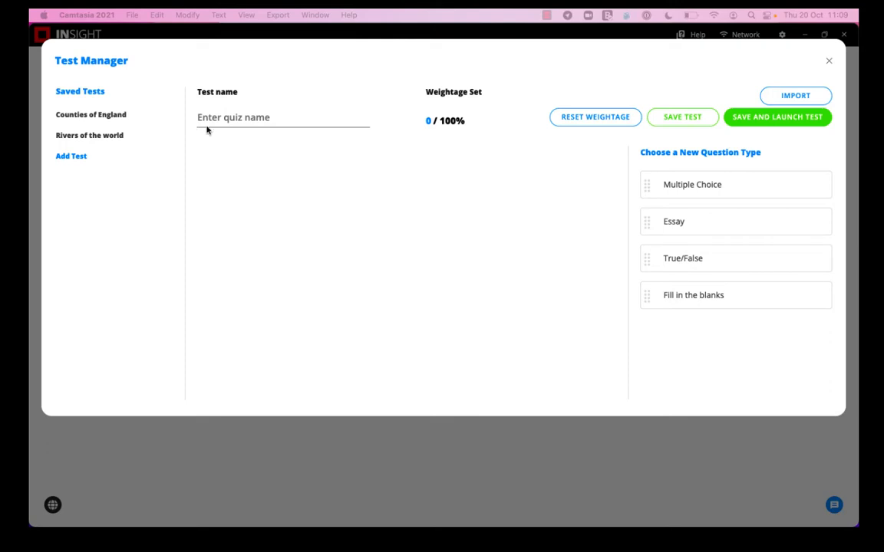
mouse_move(250, 119)
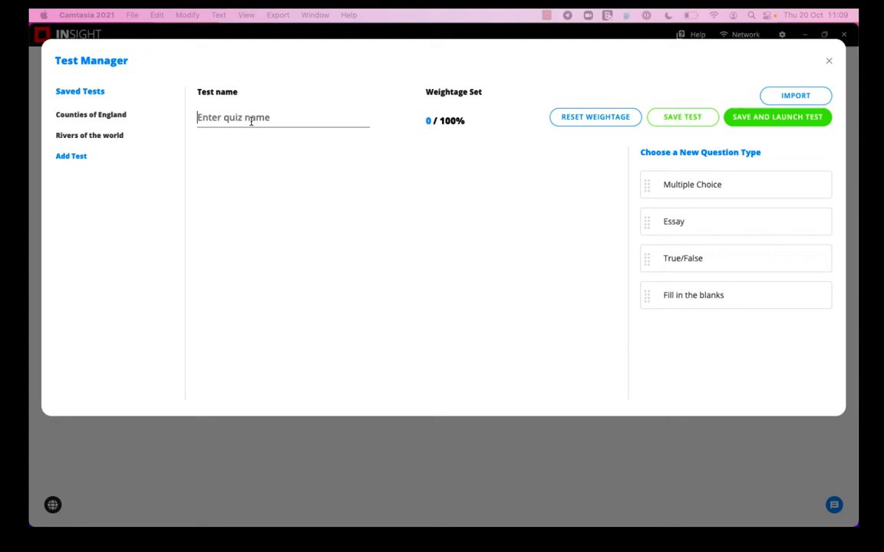
text(FIFA World Cup)
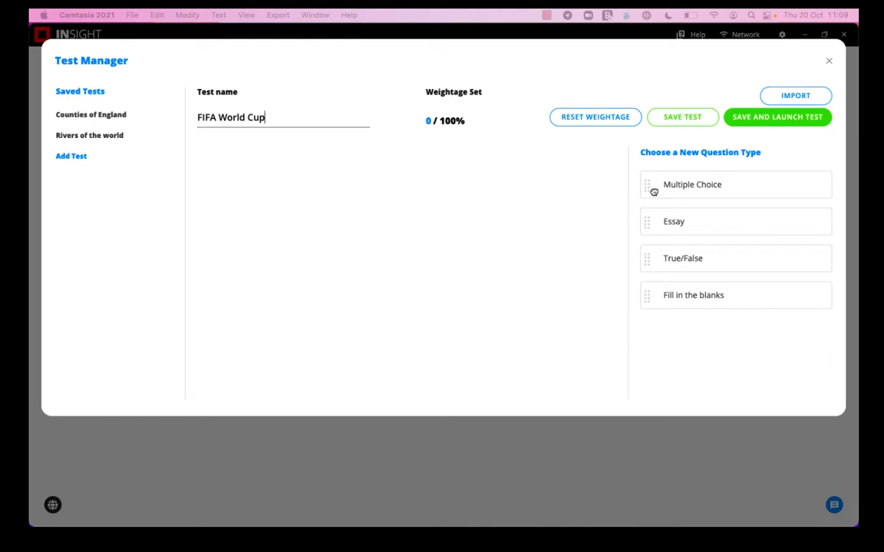
- Add multiple choice question 'Who won the first World Cup?' with Uruguay correct
click(692, 184)
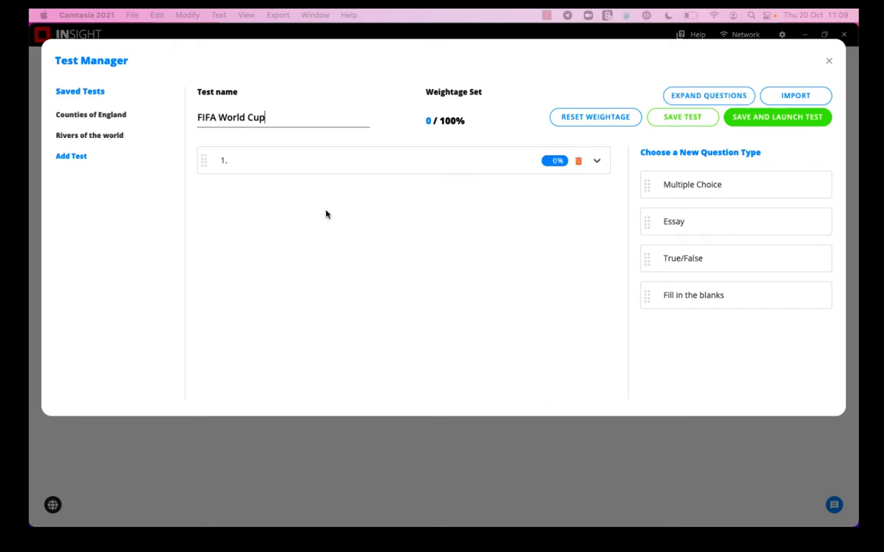
click(597, 160)
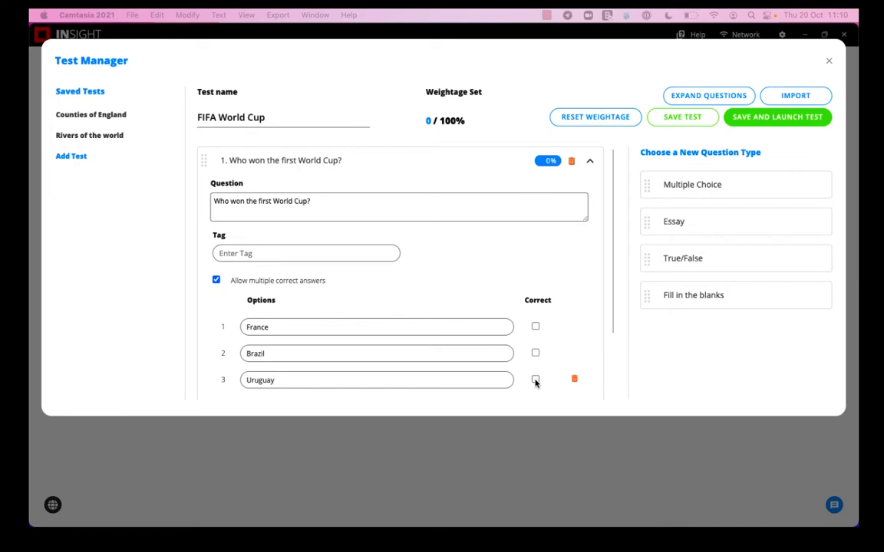
click(535, 379)
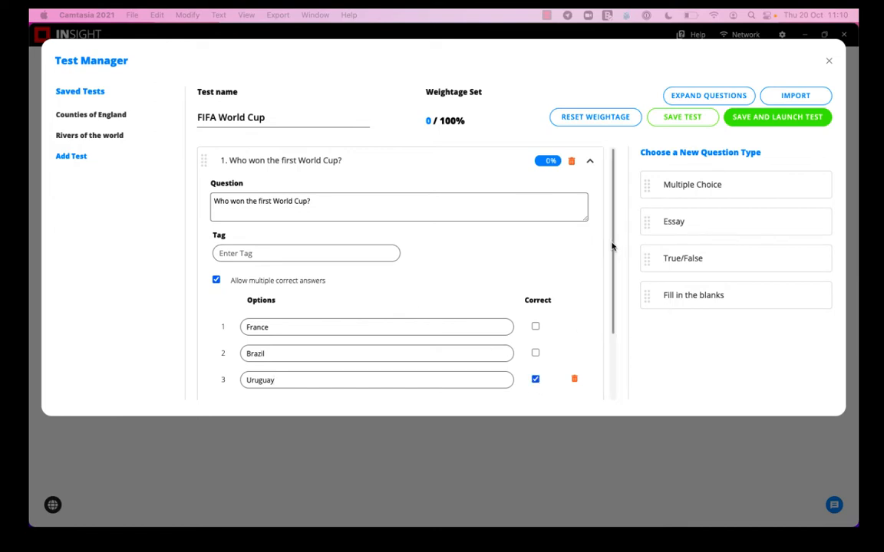
scroll(down, 3)
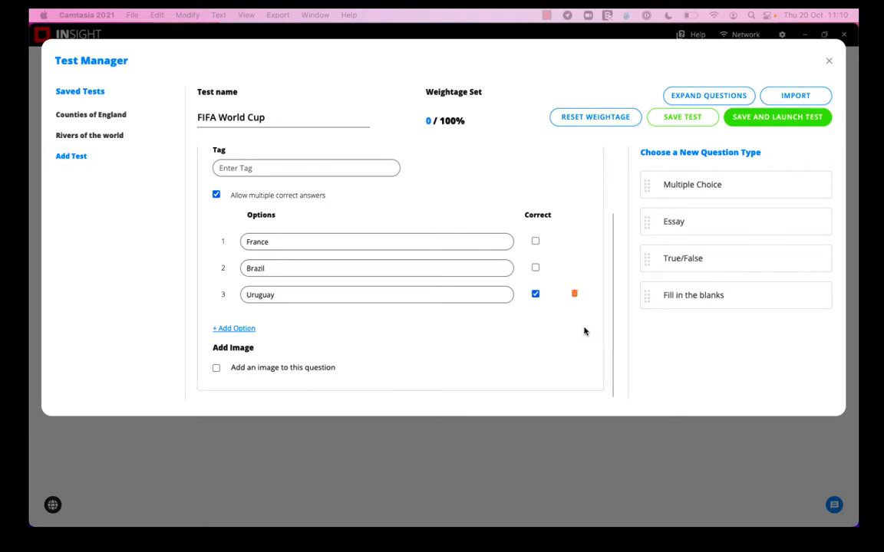
mouse_move(323, 343)
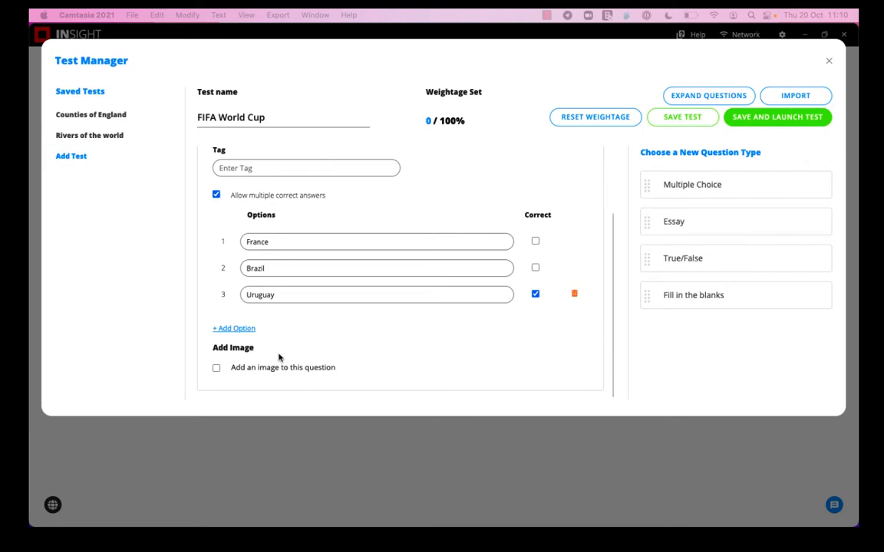
- Attach an image file to the first question
click(216, 367)
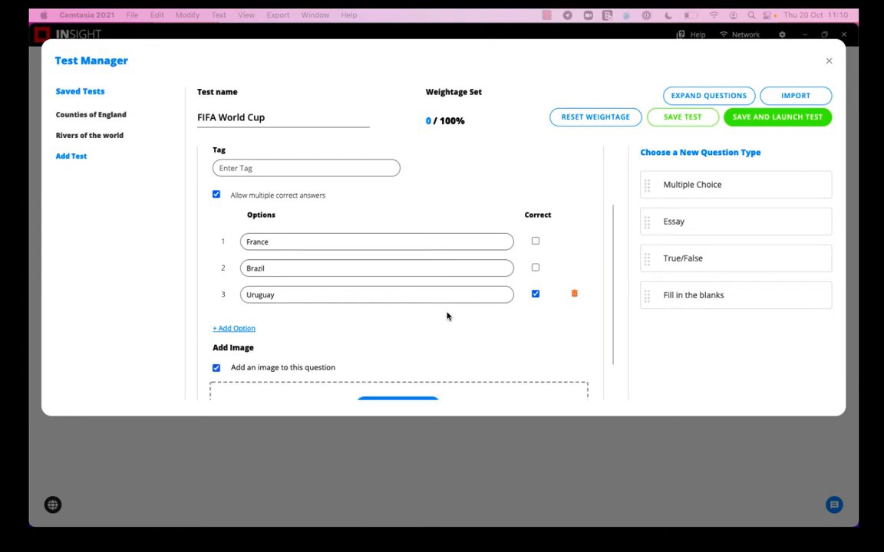
scroll(down, 3)
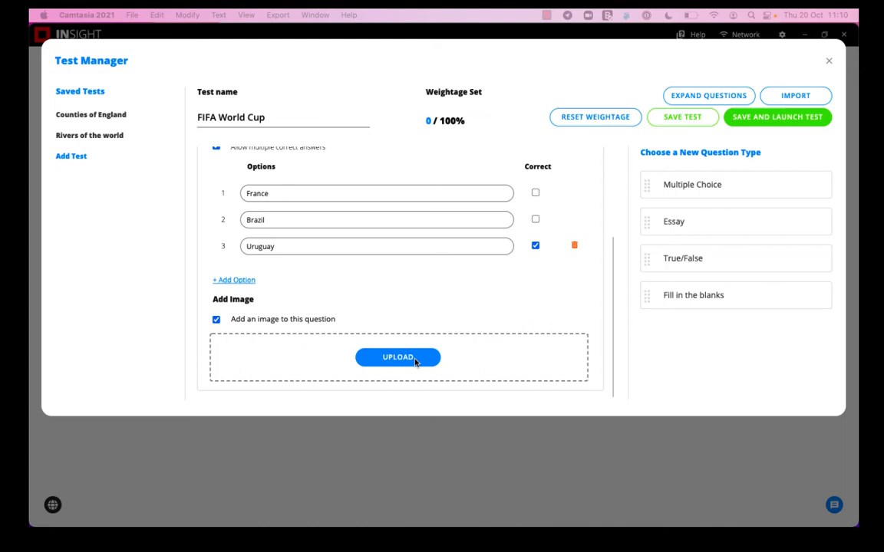
click(397, 358)
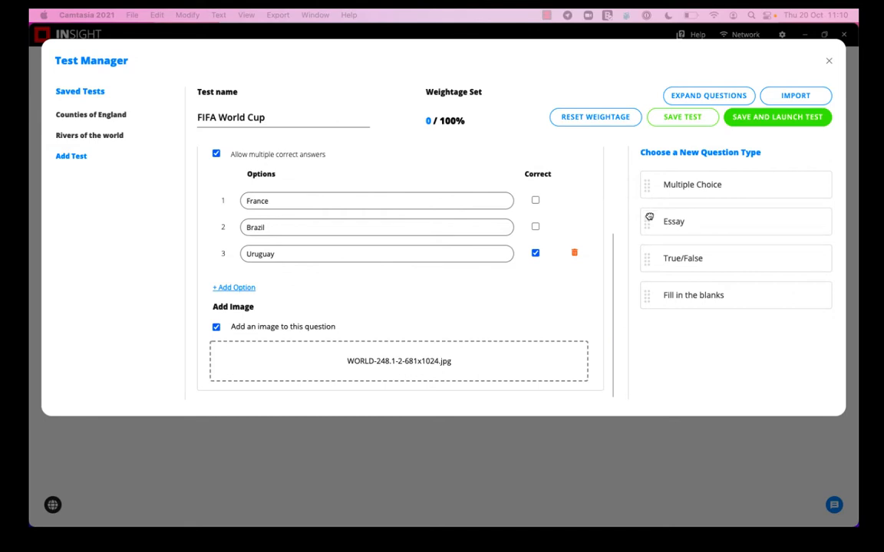
scroll(down, 3)
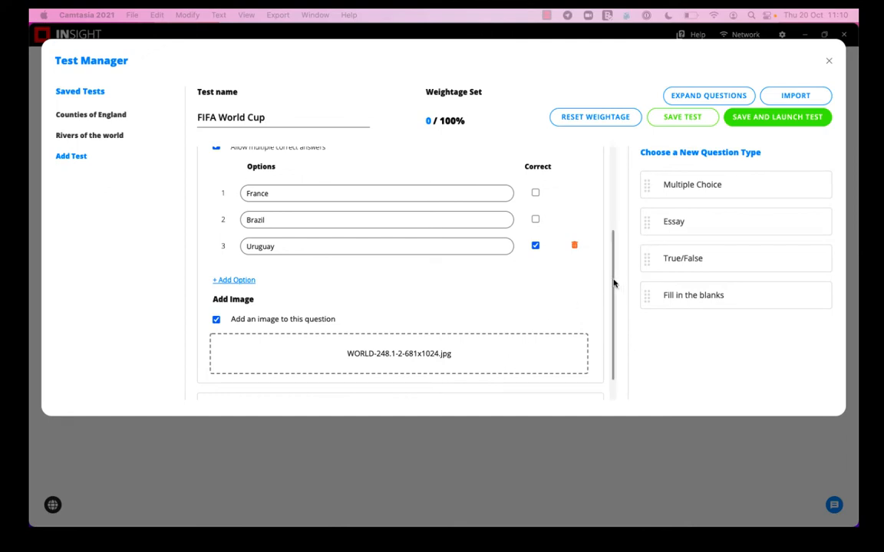
scroll(up, 3)
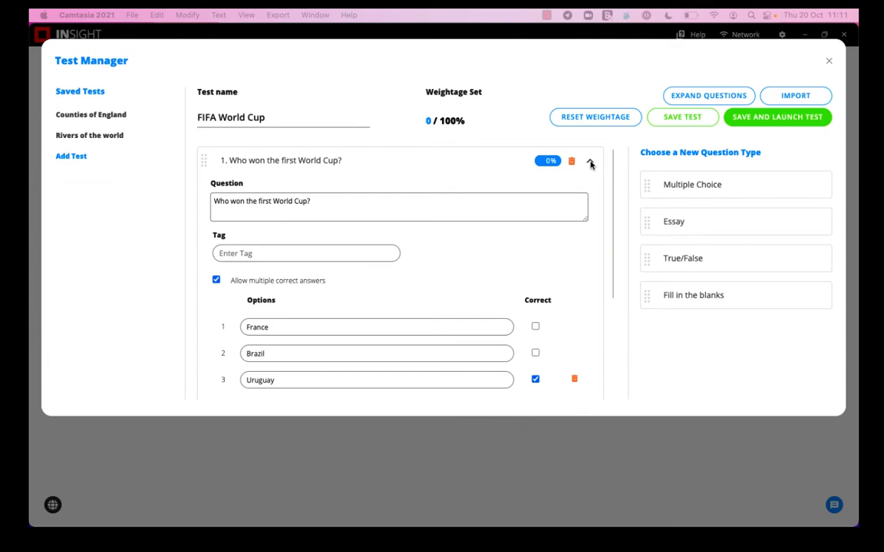
- Add an essay question asking who is the best World Cup winning team
click(591, 162)
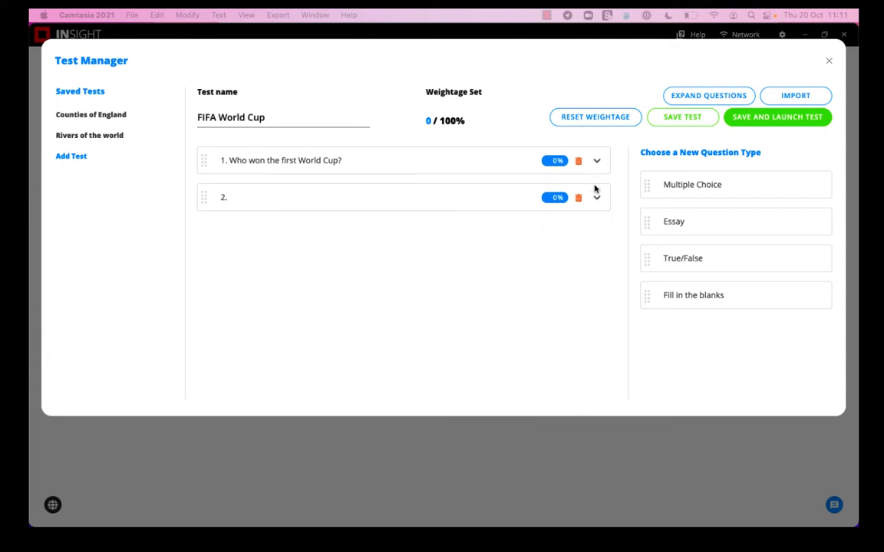
click(597, 197)
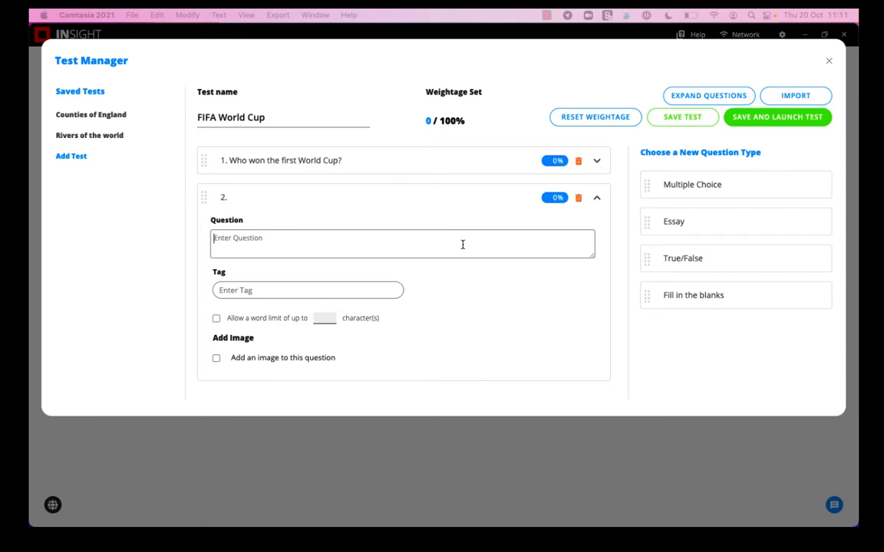
text(Who do you think is the best out of all the World Cup winning teams?)
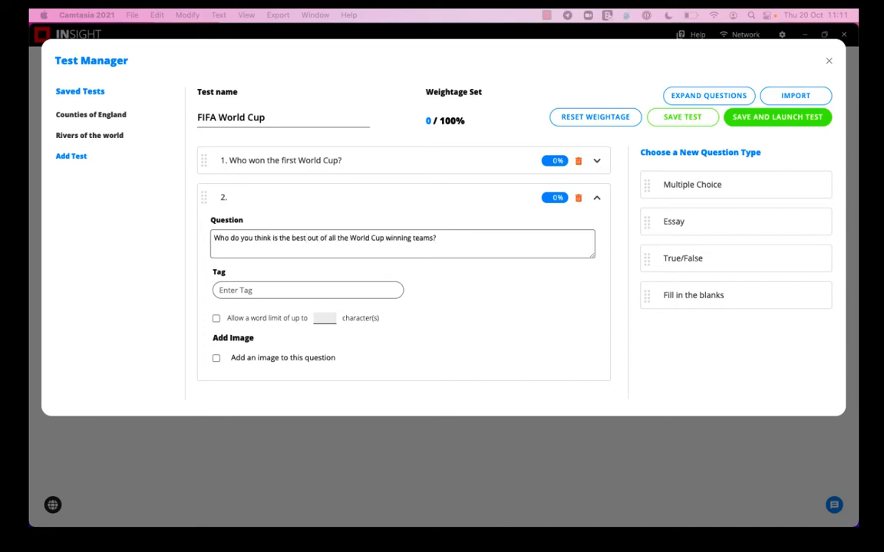
click(448, 244)
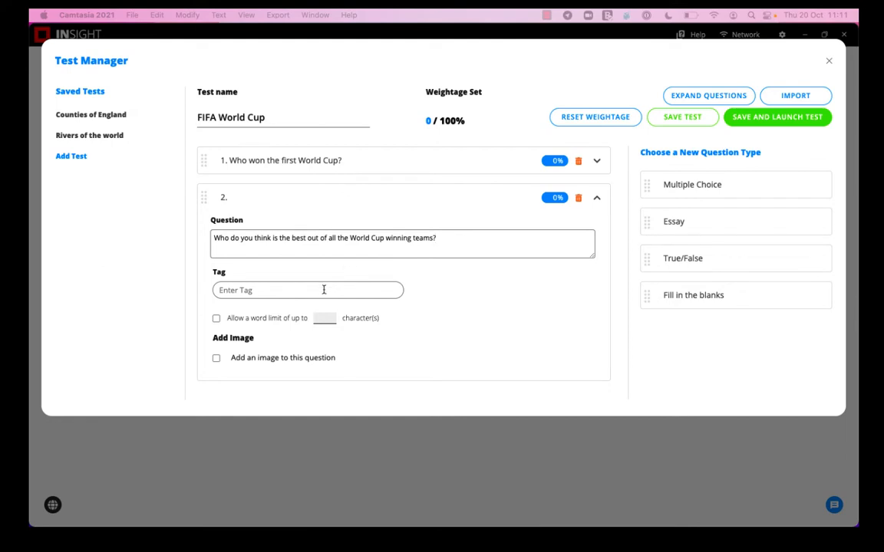
- Limit the essay answer to 200 characters and collapse the question
click(216, 319)
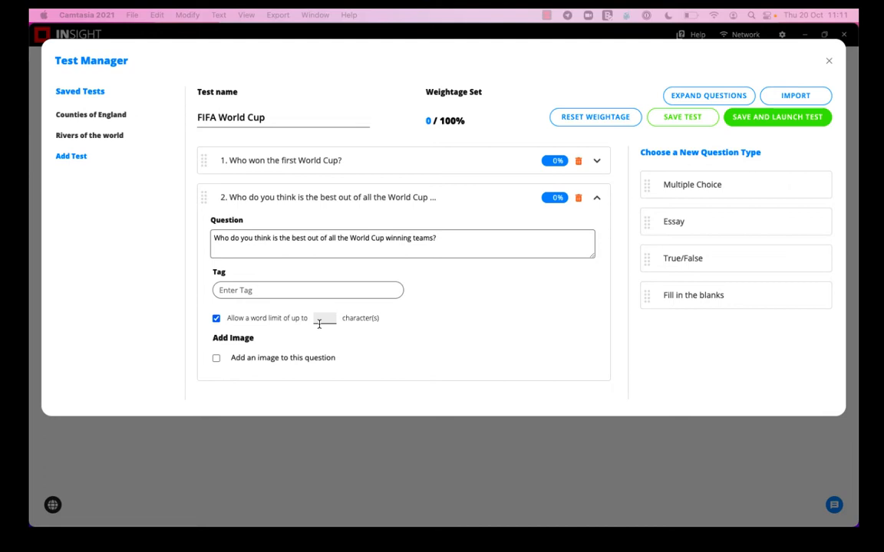
text(2)
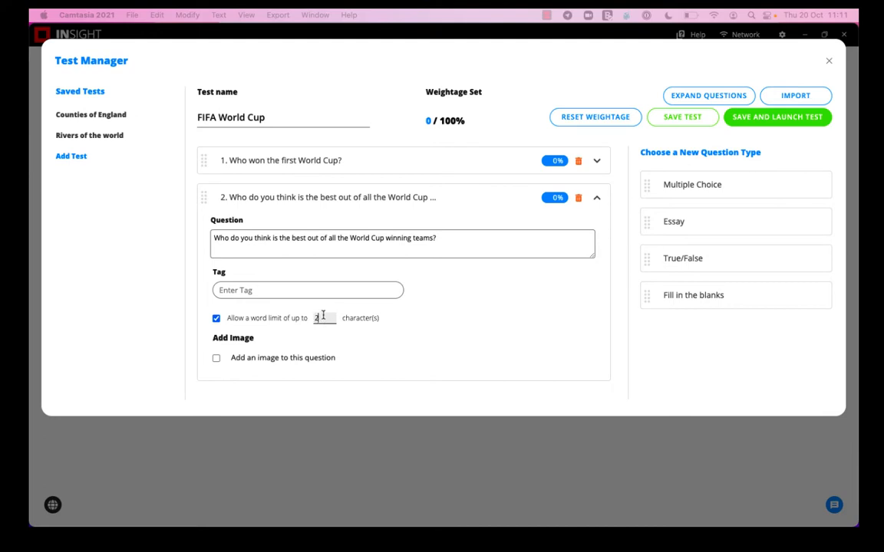
text(00)
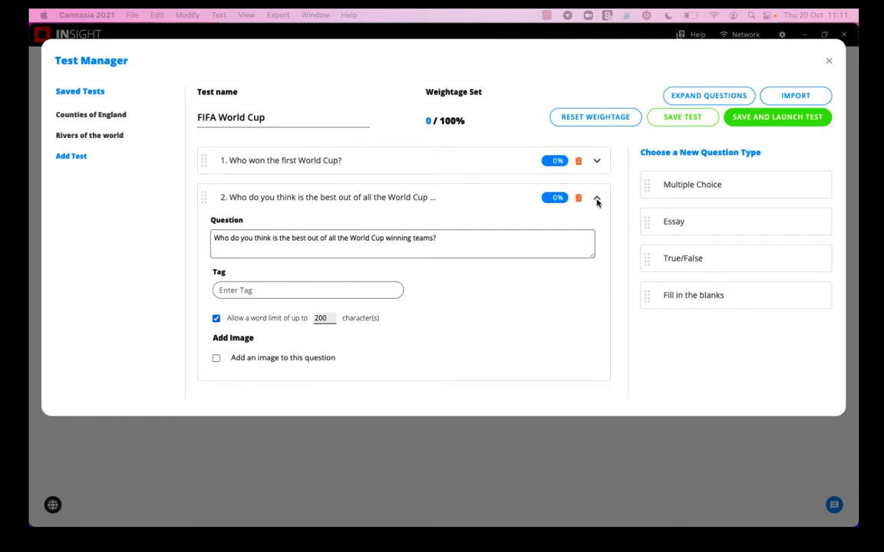
click(596, 200)
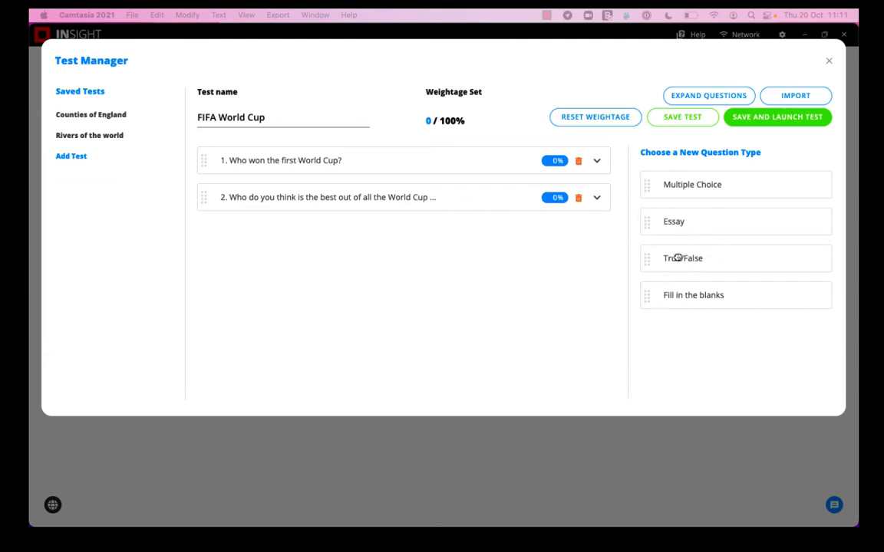
- Add a true/false question about the first World Cup Final sending-off, answered True
click(682, 258)
text(Nobody was sent off in a World Cu)
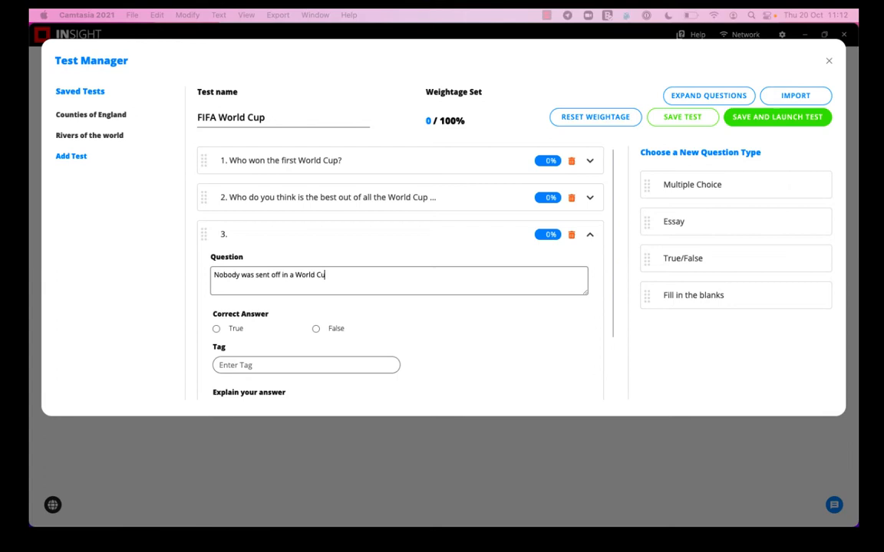
click(217, 329)
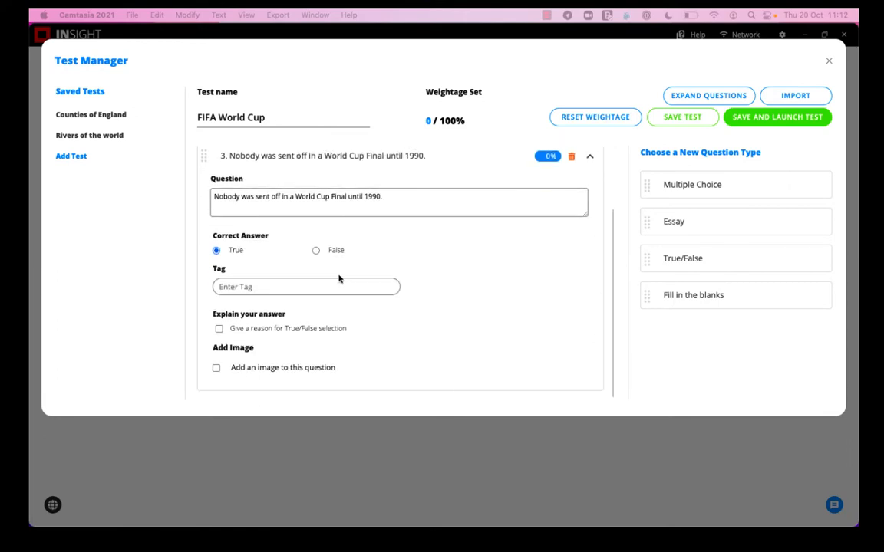
mouse_move(290, 274)
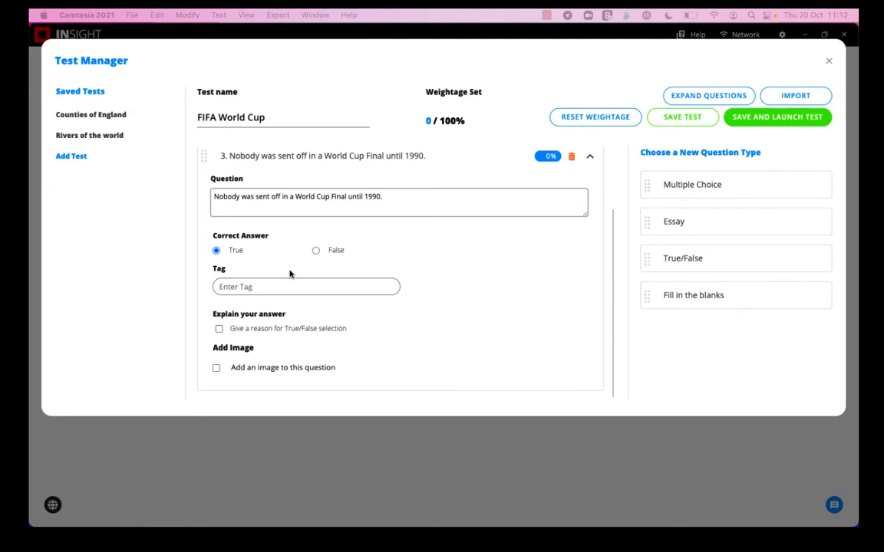
mouse_move(204, 327)
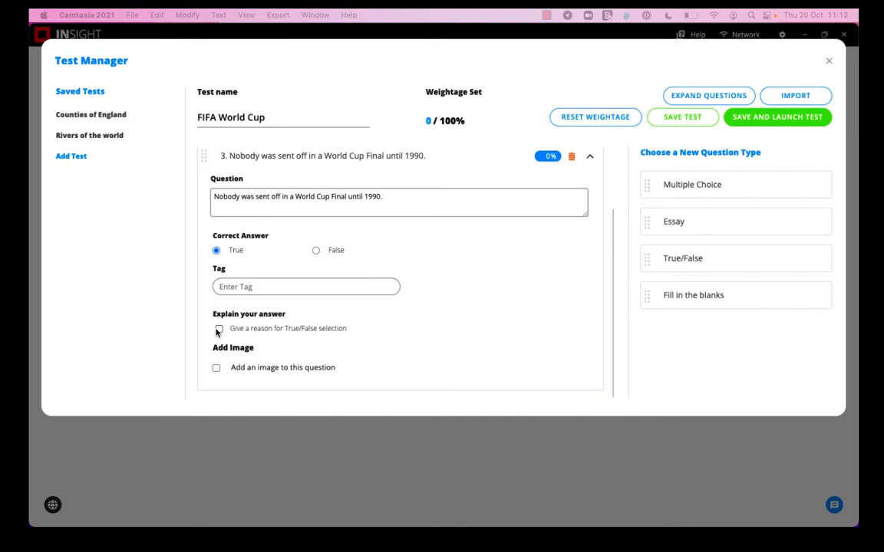
mouse_move(352, 290)
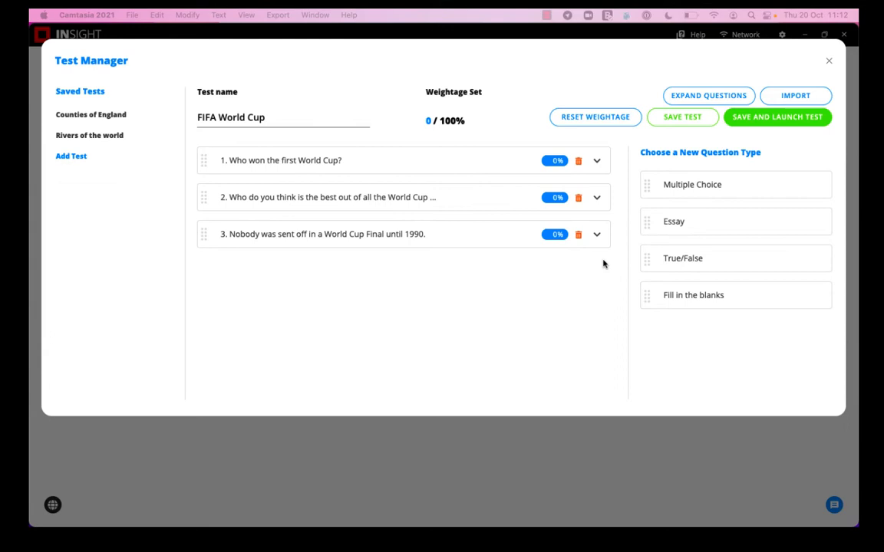
- Add a fourth fill-in-the-blank question with Brazil as the answer
drag(693, 294, 661, 285)
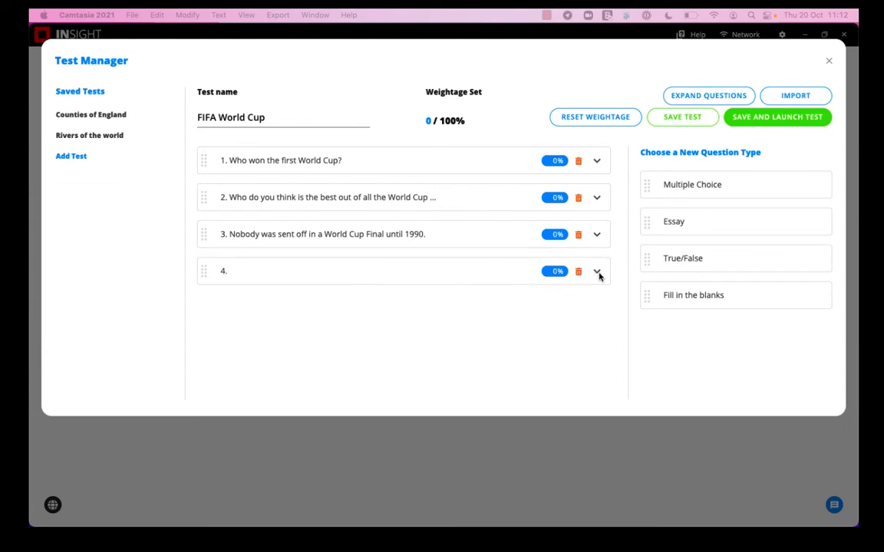
click(597, 271)
text(_ have won the World Cup more than any other country.)
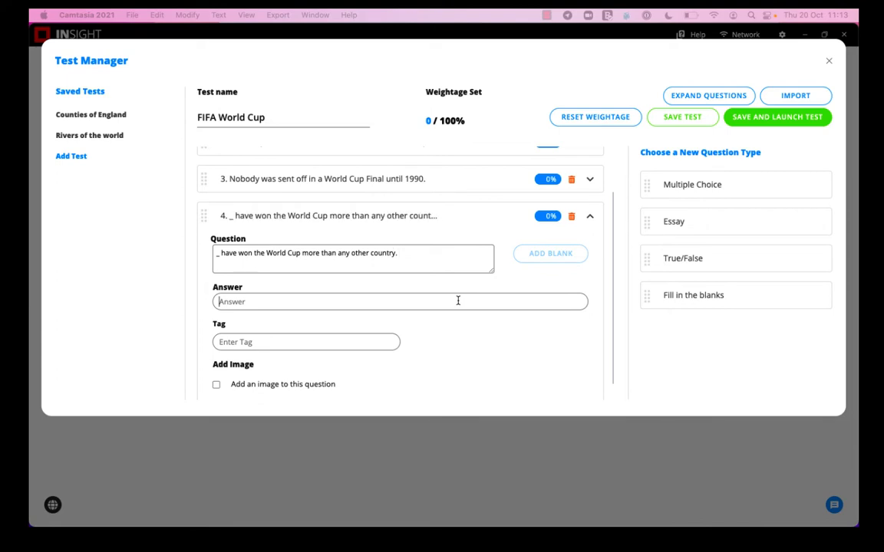
text(B)
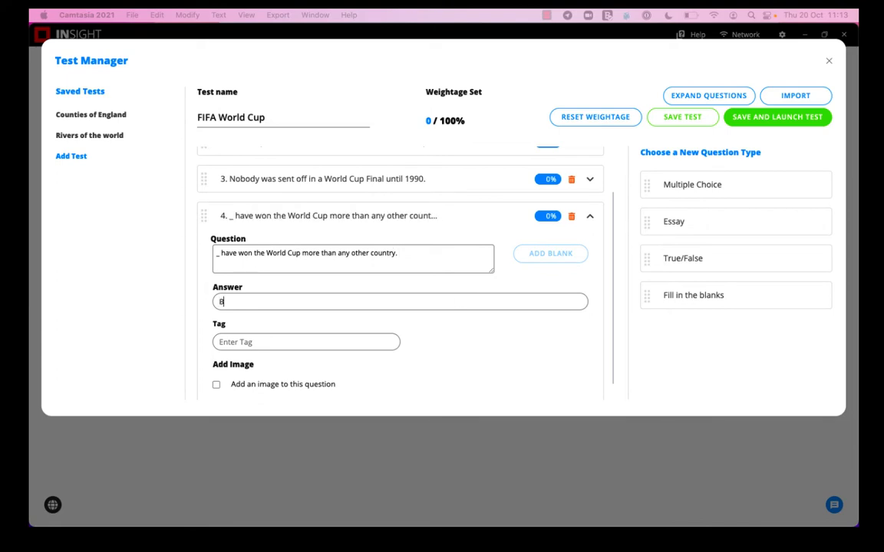
text(razil)
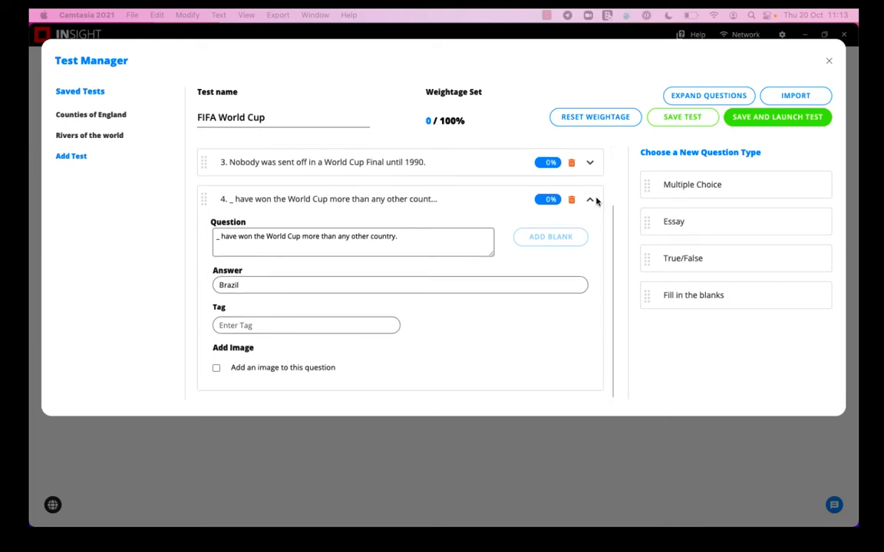
mouse_move(470, 139)
text(25)
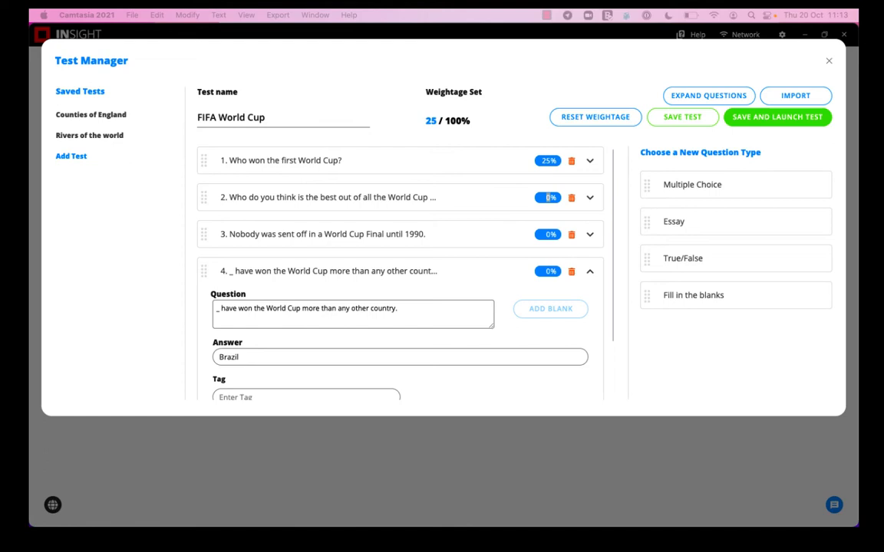
- Enter a weightage in question 2's weight box
click(549, 197)
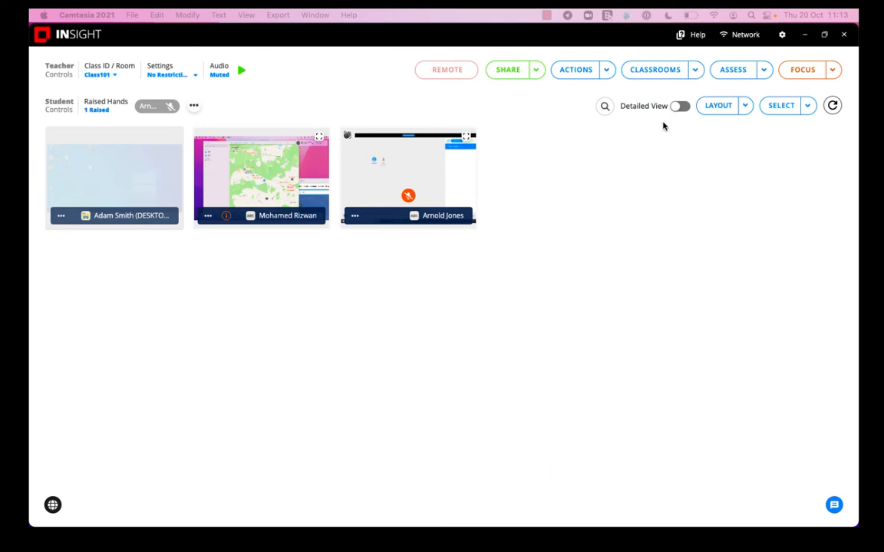
mouse_move(264, 170)
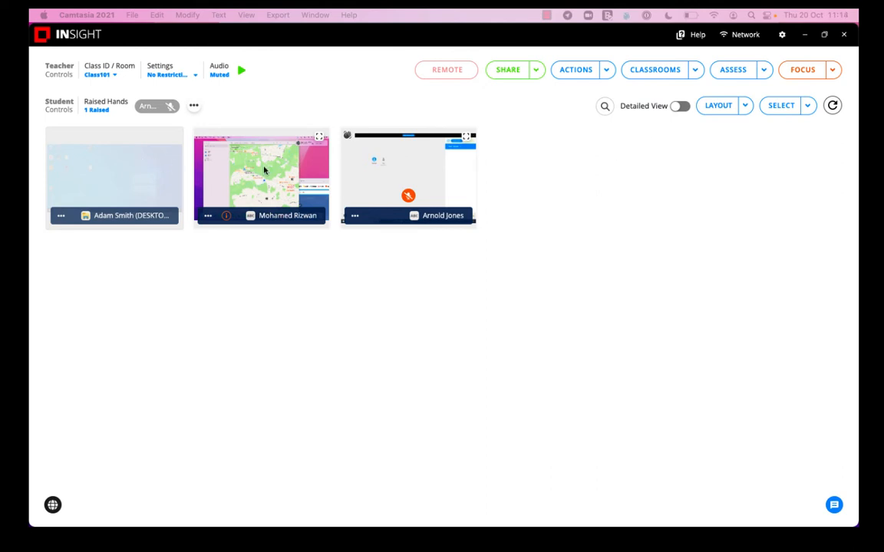
click(261, 176)
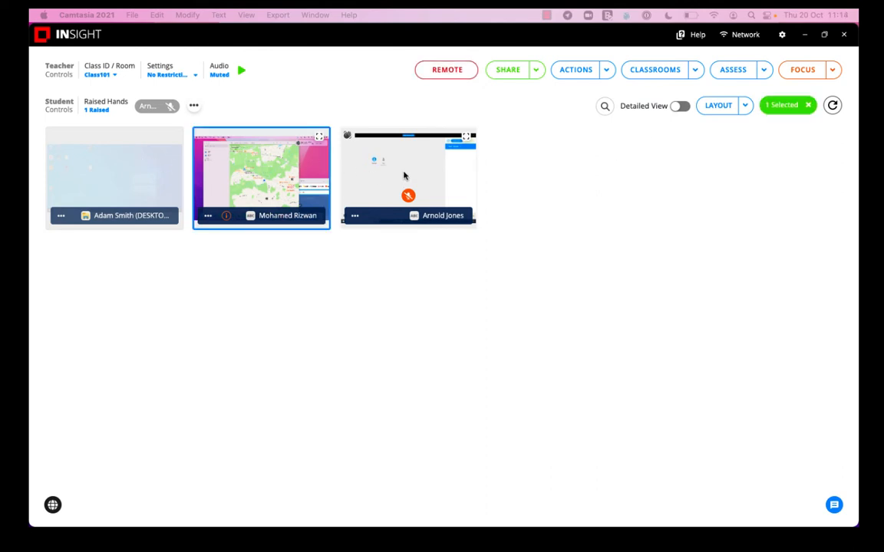
click(408, 177)
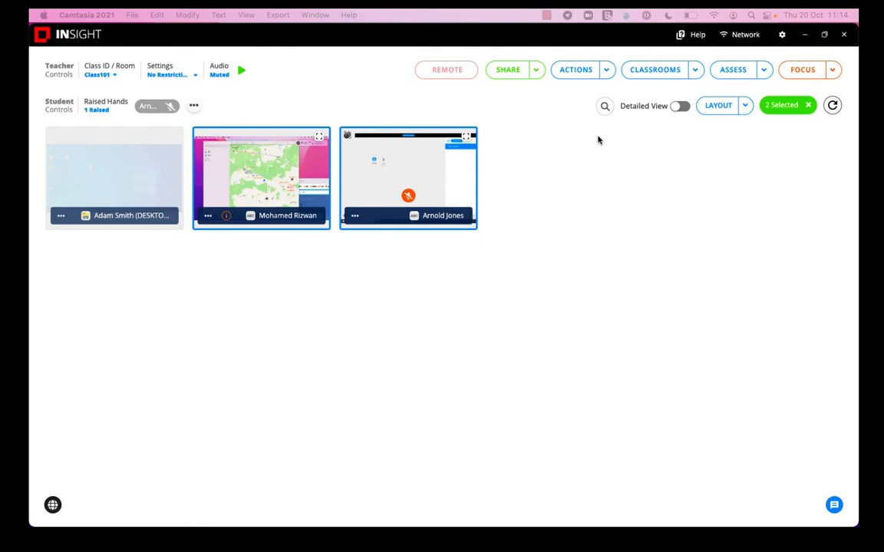
mouse_move(664, 125)
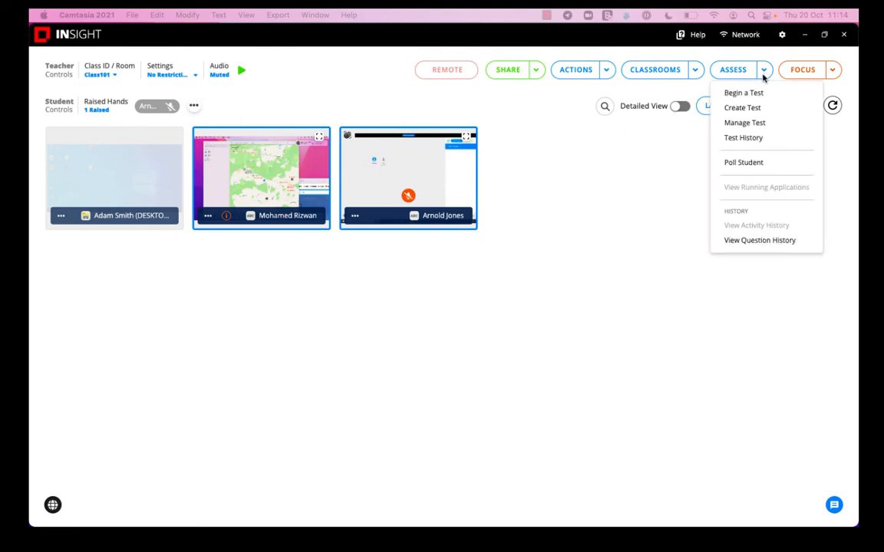
mouse_move(746, 96)
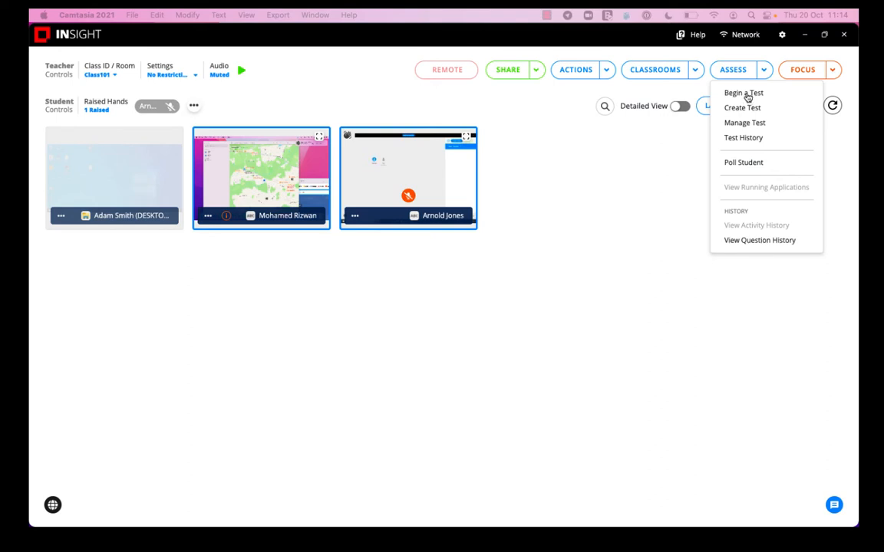
- Begin the FIFA World Cup test from the list of tests
click(743, 92)
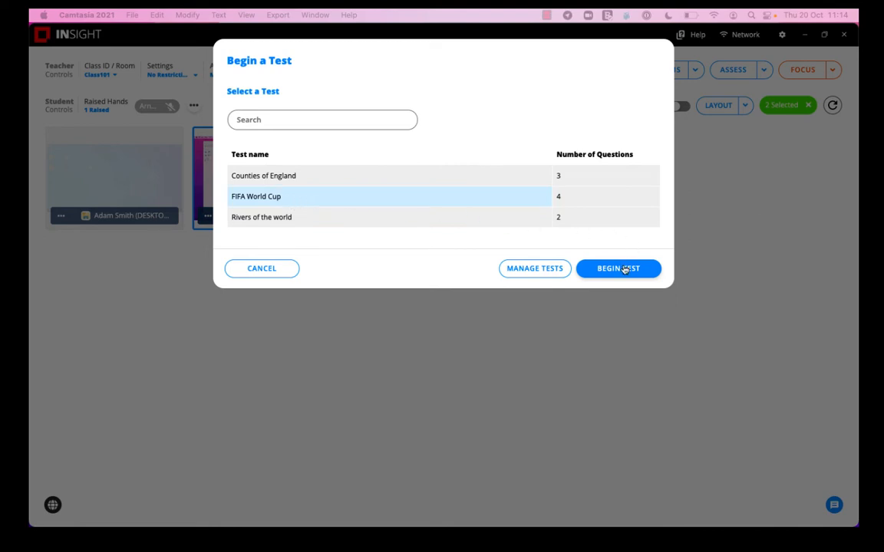
click(619, 268)
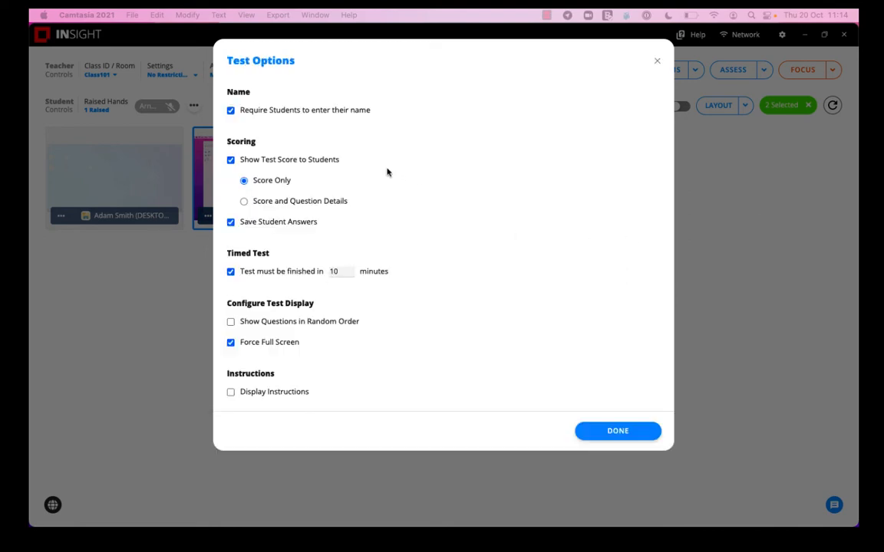
mouse_move(378, 171)
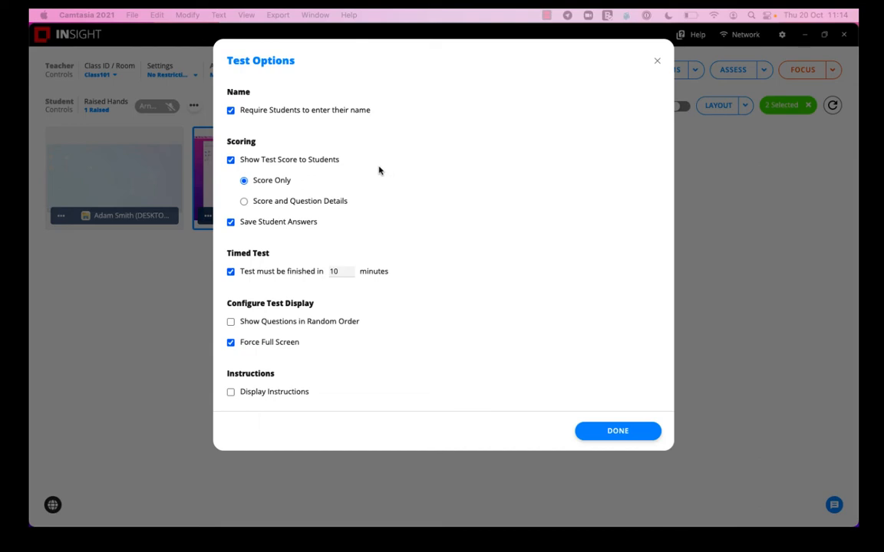
mouse_move(384, 143)
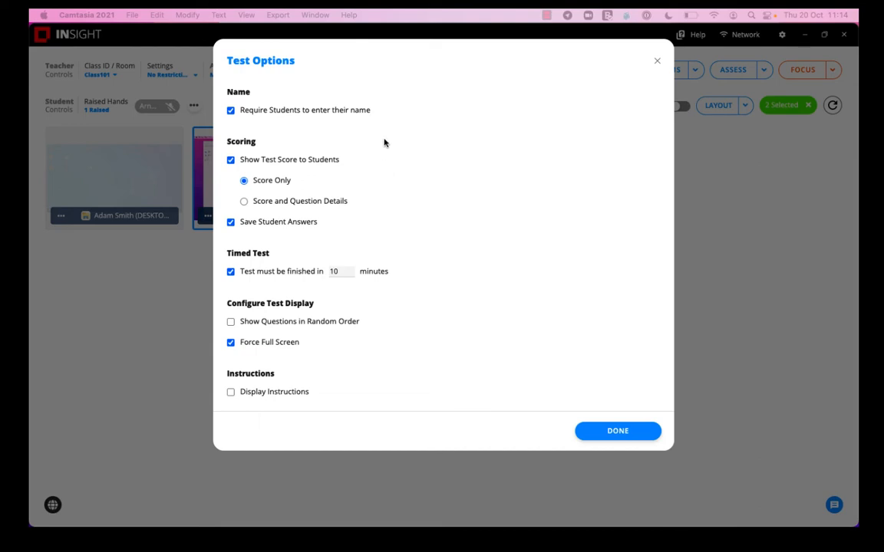
mouse_move(362, 127)
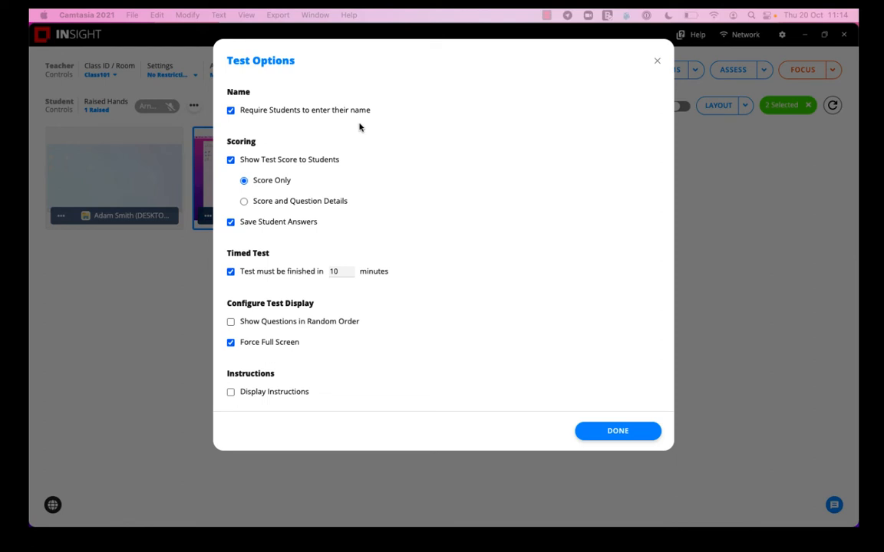
mouse_move(348, 138)
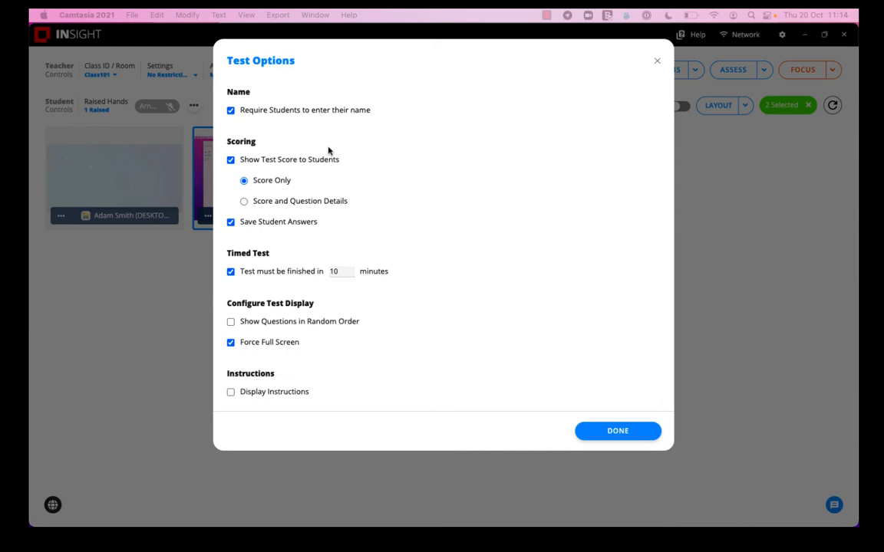
mouse_move(345, 160)
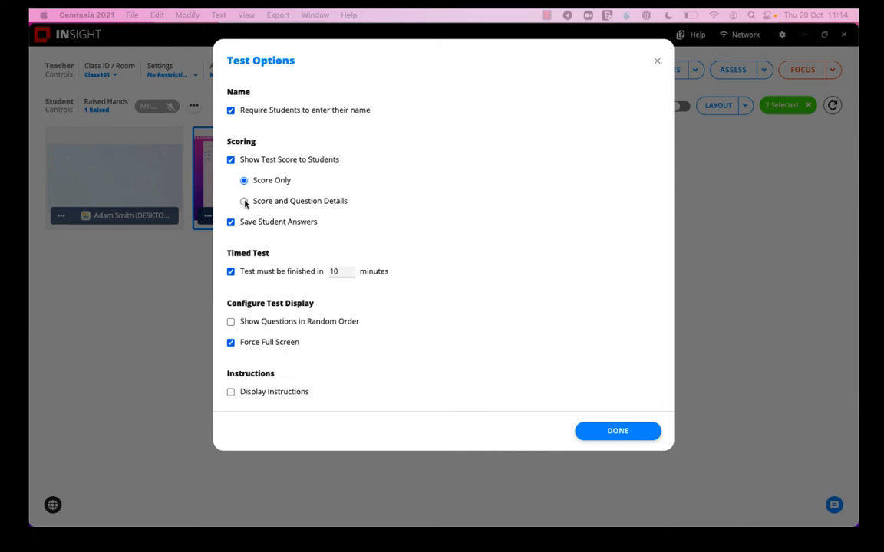
- Show Score and Question Details, turn off Force Full Screen, and launch the test
click(244, 201)
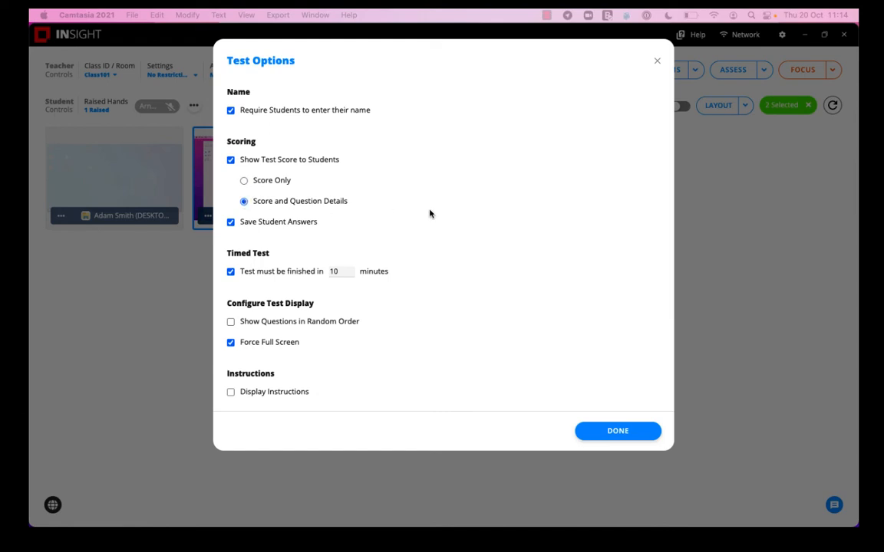
mouse_move(321, 259)
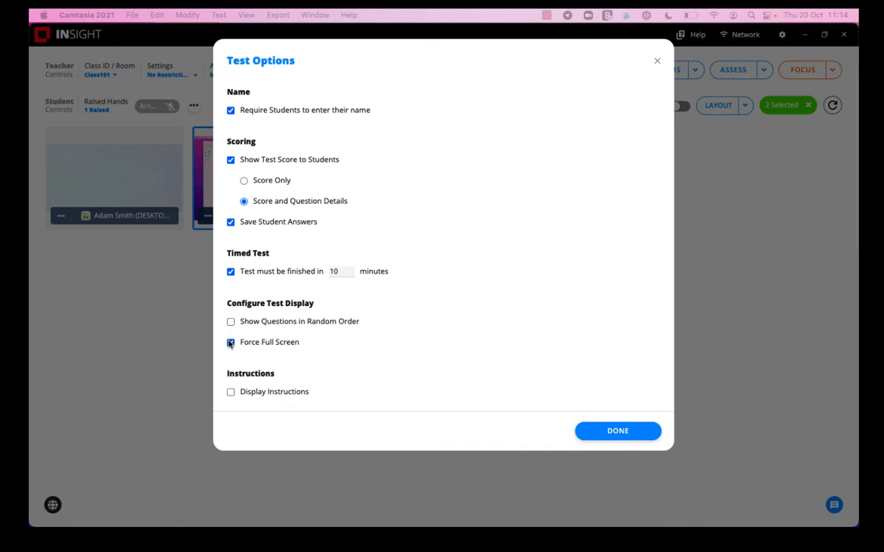
click(231, 342)
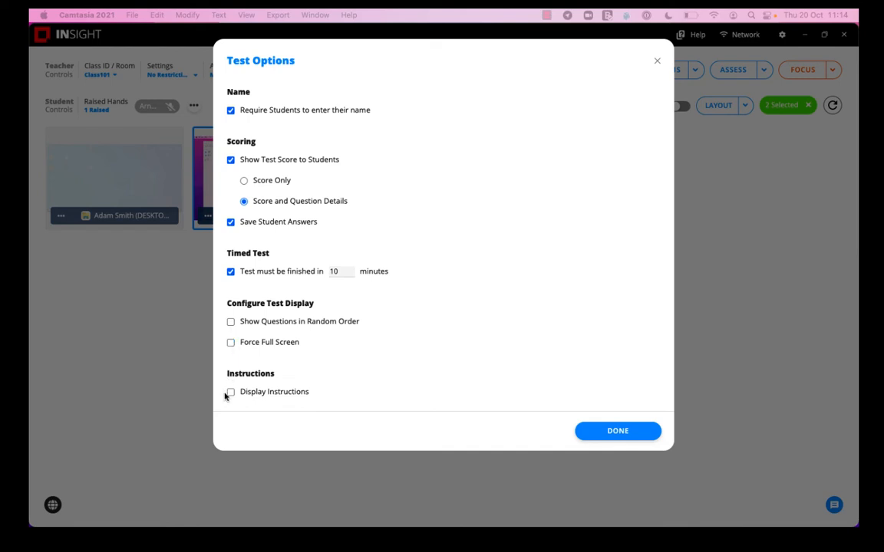
mouse_move(268, 376)
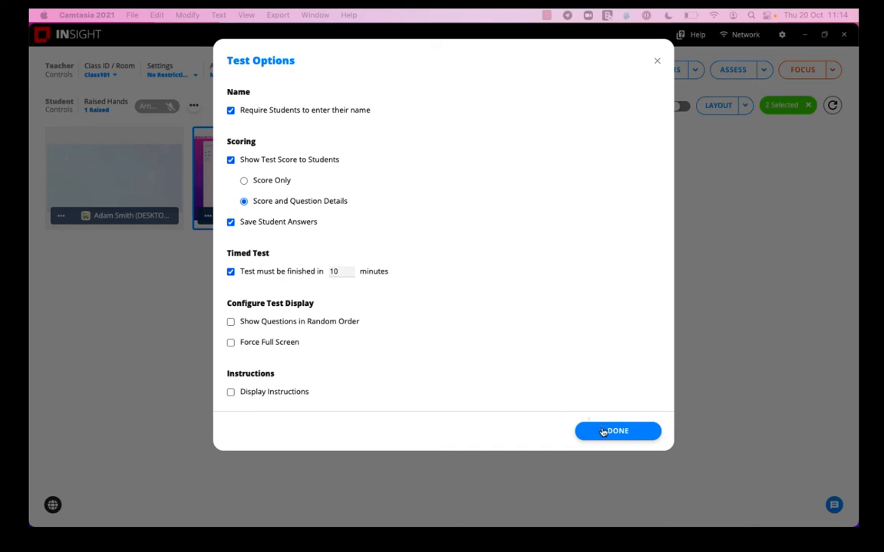
mouse_move(617, 432)
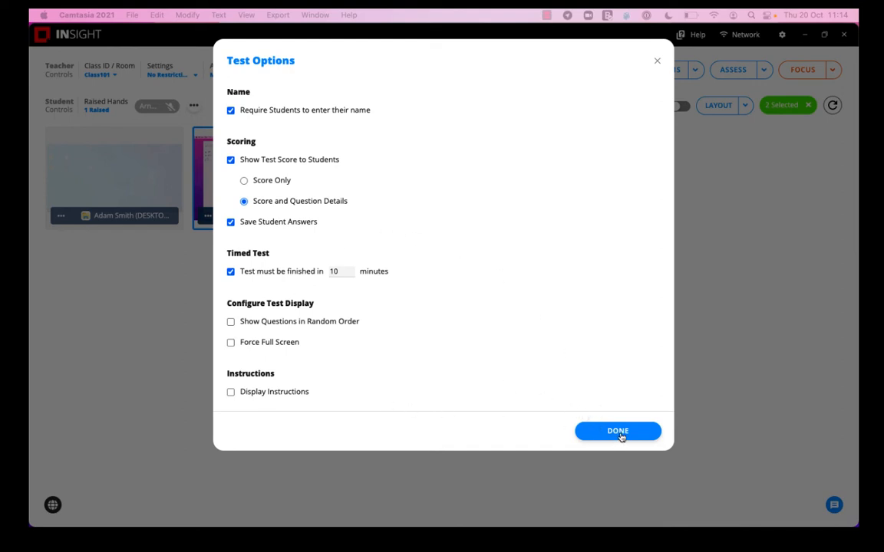
mouse_move(600, 358)
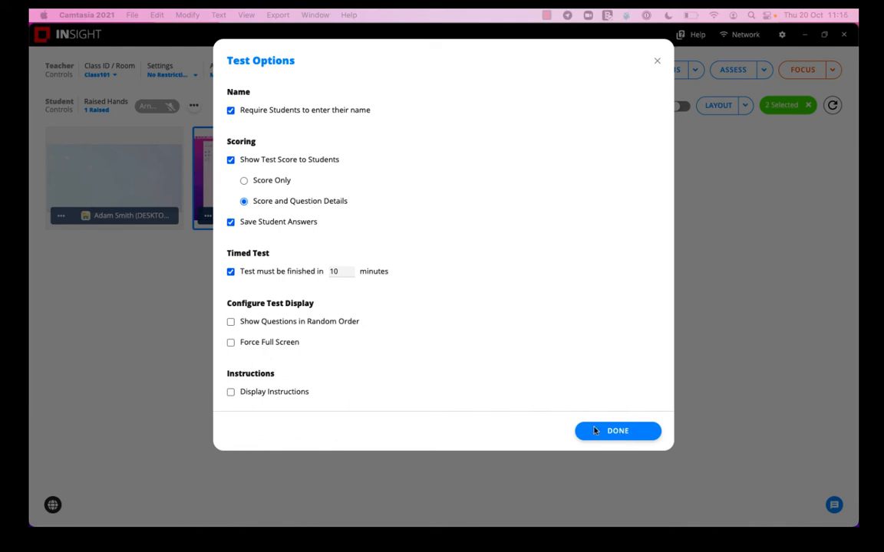
click(618, 430)
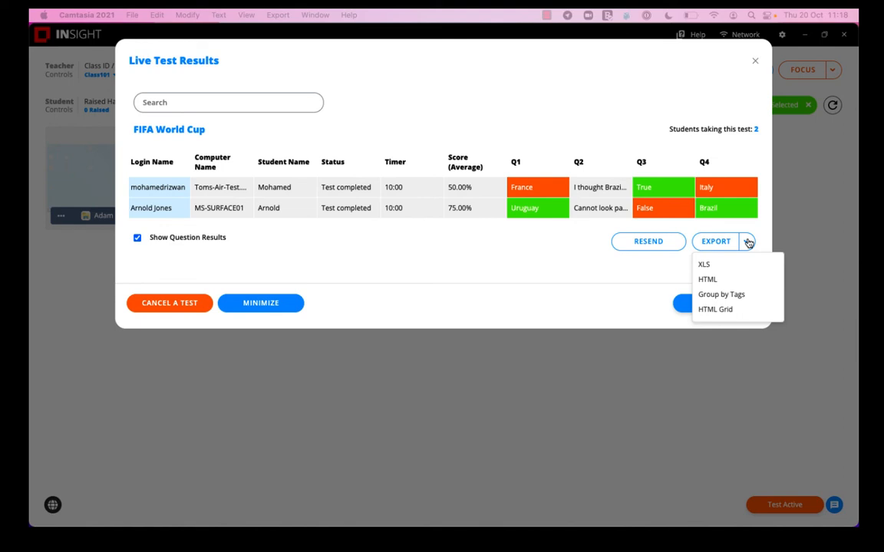
mouse_move(564, 261)
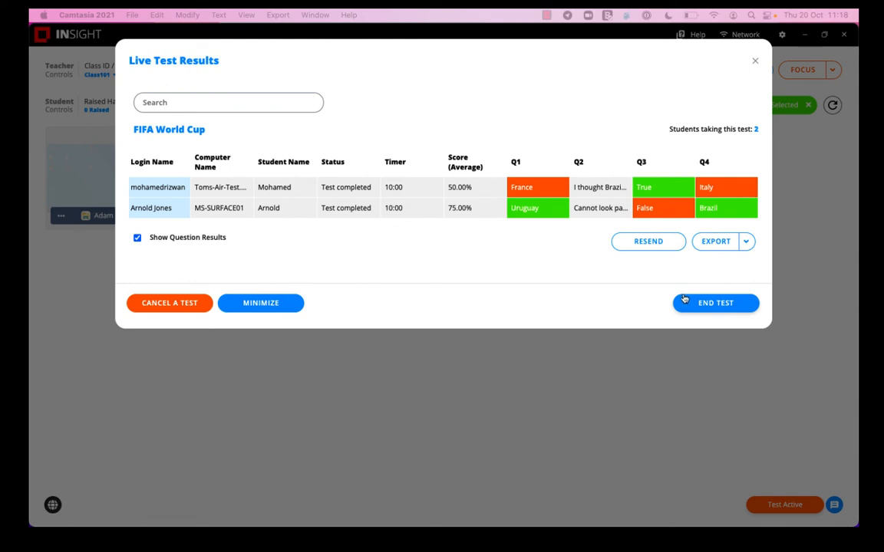
- End the FIFA World Cup test so both students' scores are saved
click(715, 302)
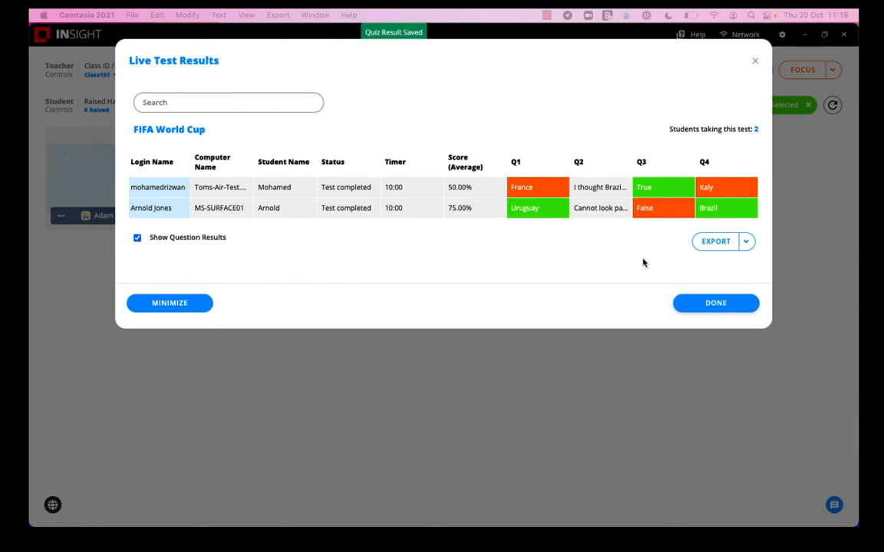
mouse_move(561, 215)
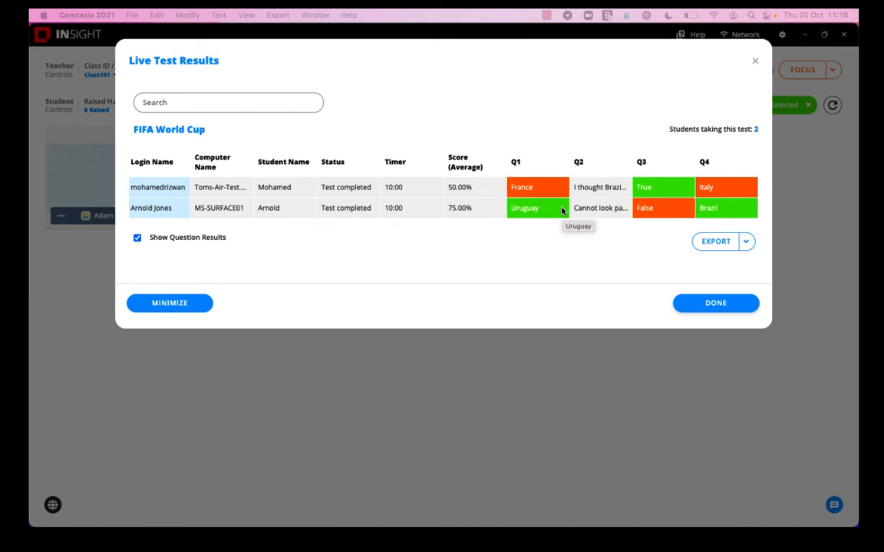
mouse_move(564, 211)
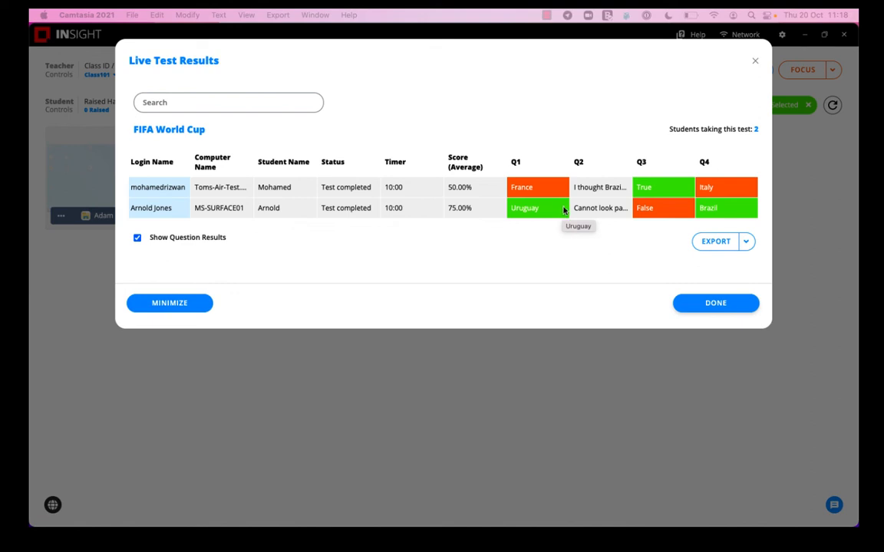
mouse_move(544, 213)
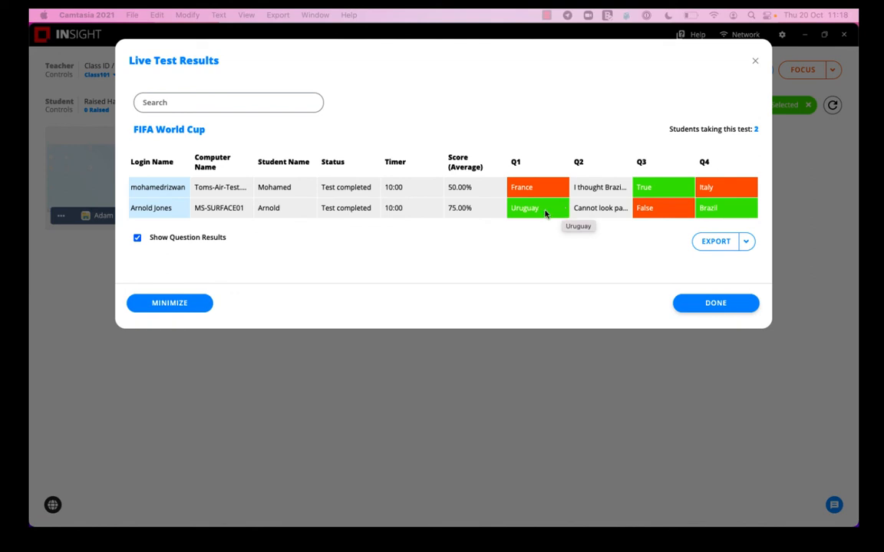
mouse_move(527, 236)
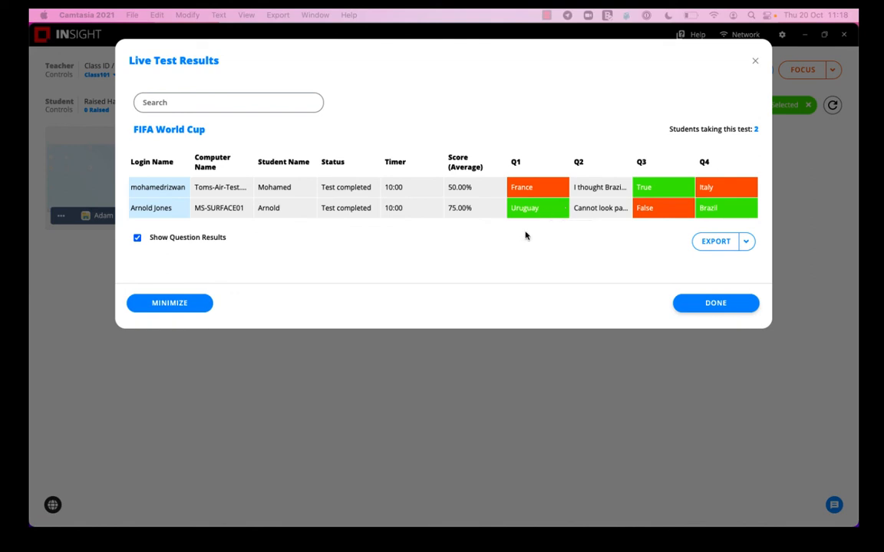
mouse_move(714, 324)
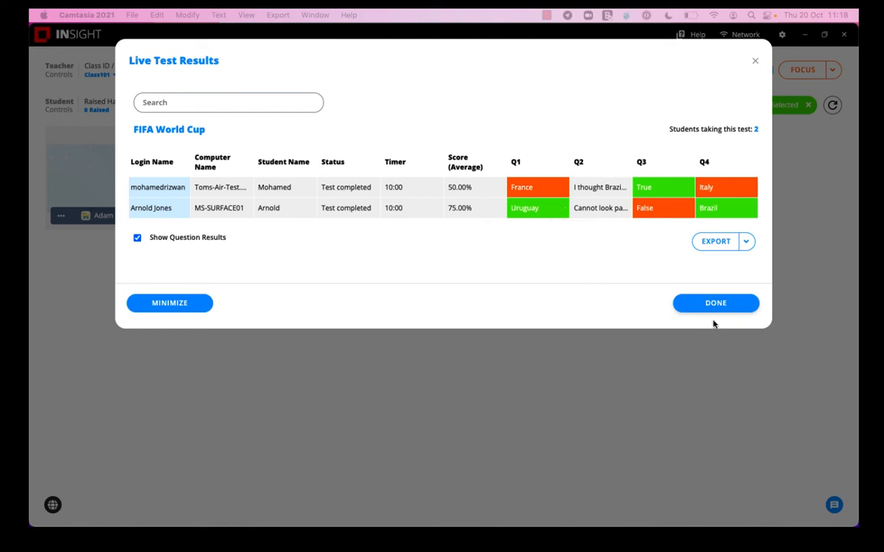